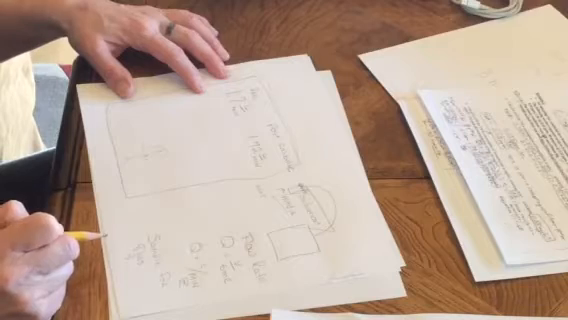
mouse_move(150, 230)
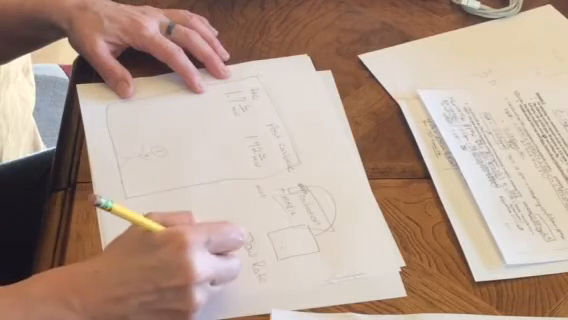